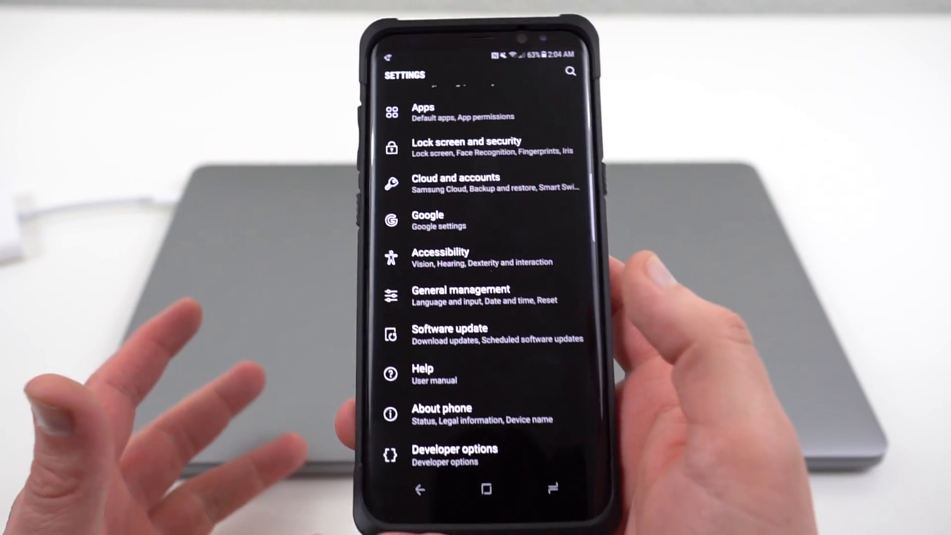
# Step: Scroll to the bottom of Settings and enter Developer options
pyautogui.click(441, 412)
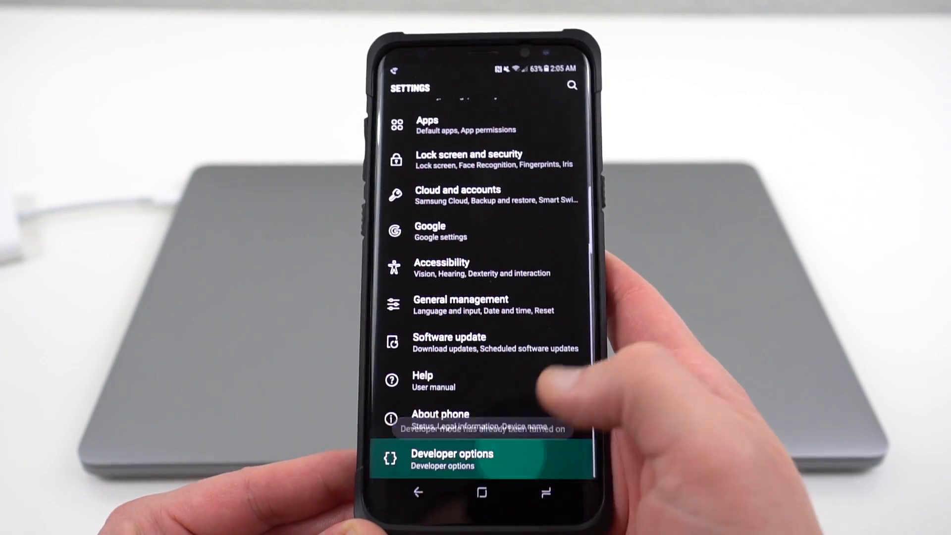
pyautogui.click(450, 459)
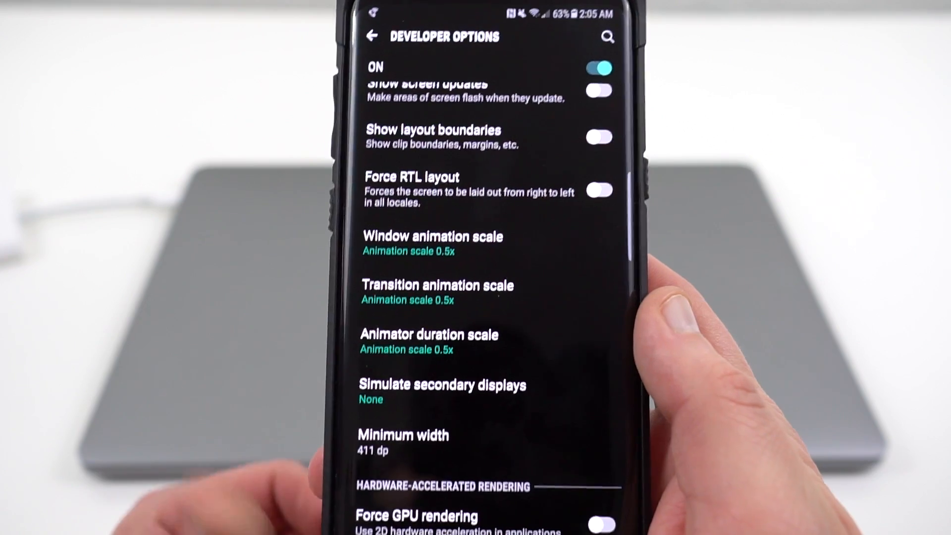
# Step: Keep Window animation scale at 0.5x, then begin editing the Minimum width value
pyautogui.click(431, 236)
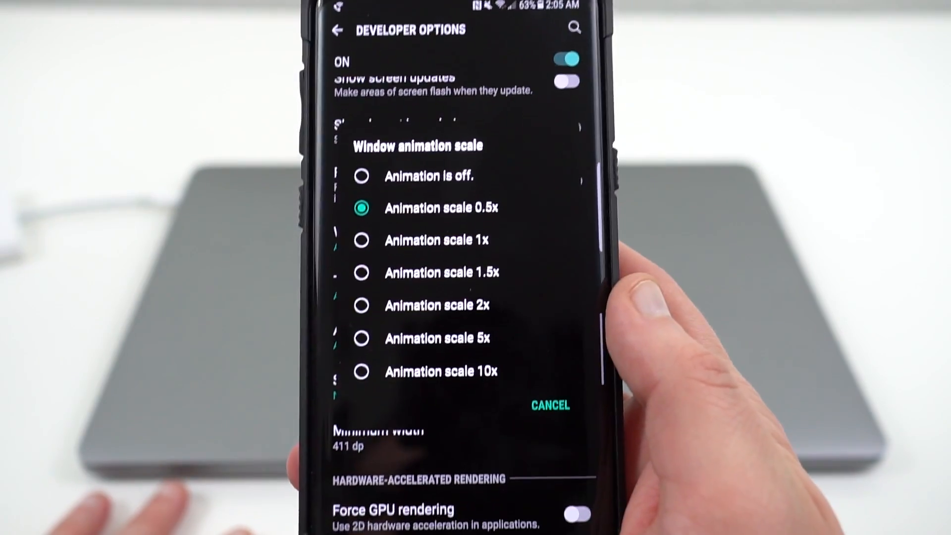
pyautogui.click(435, 207)
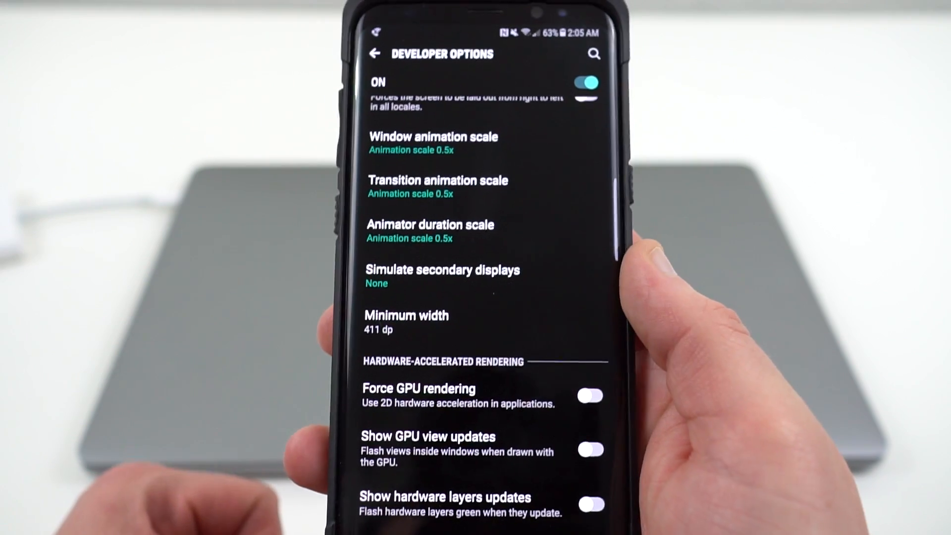
pyautogui.click(407, 321)
pyautogui.write('4')
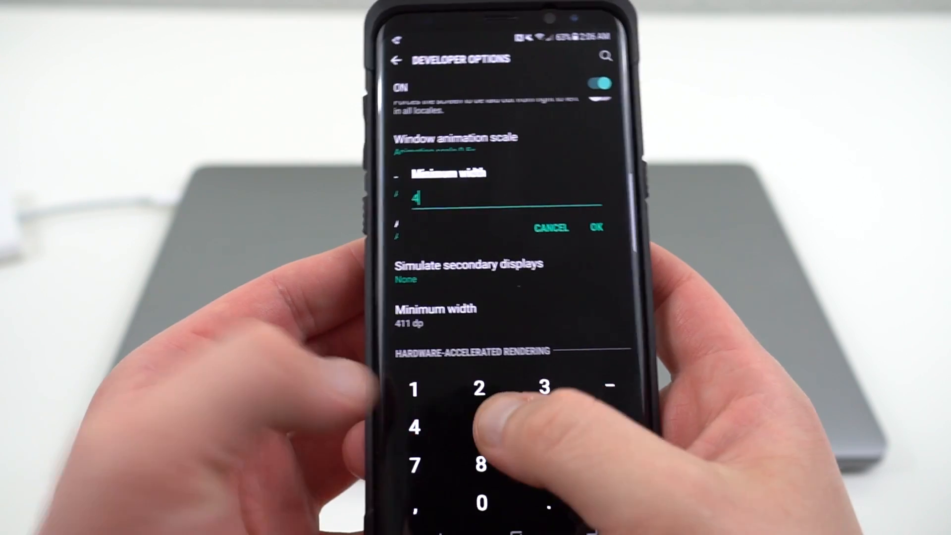
# Step: Enter 450 dp as the minimum width and confirm it
pyautogui.write('50')
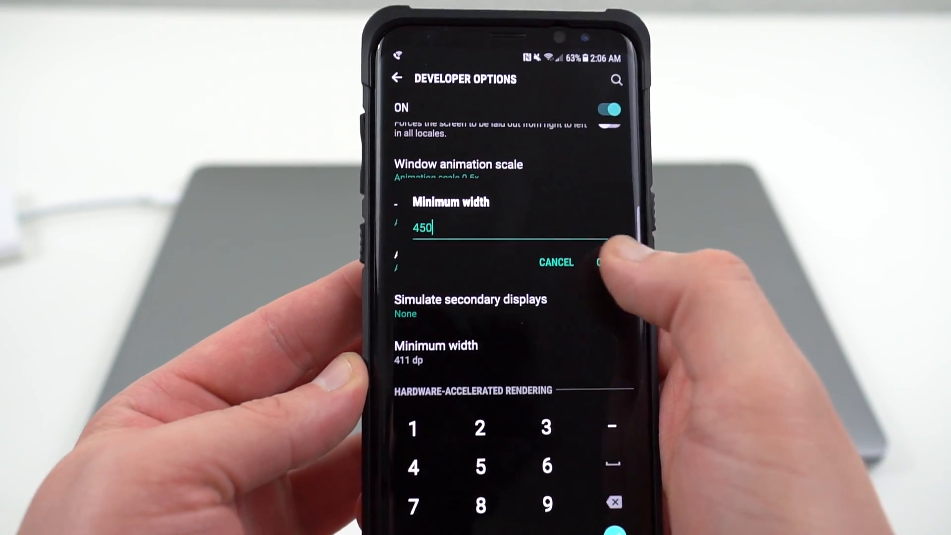
pyautogui.click(606, 262)
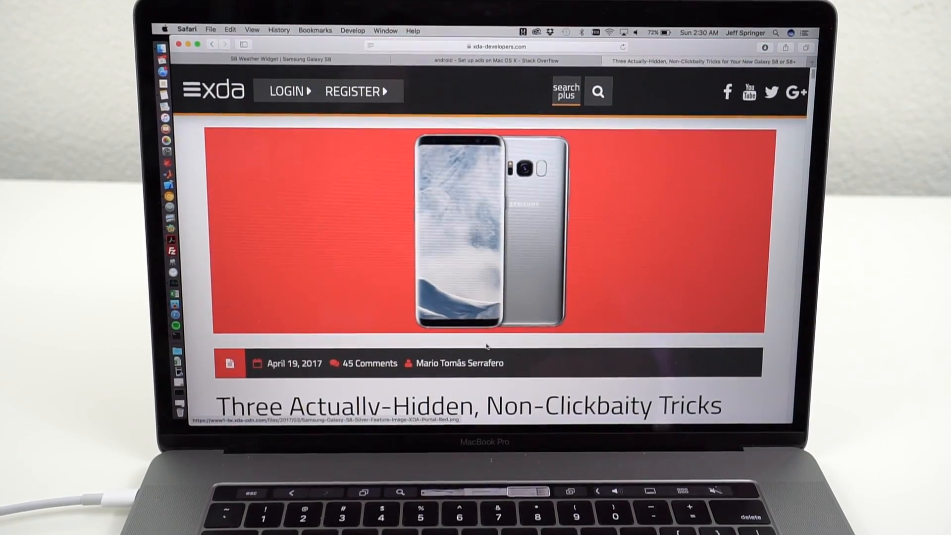
# Step: Scroll the XDA article to the 'Enable Mobile Data and Hotspot Quick Setting Tiles' heading
pyautogui.scroll(-3)
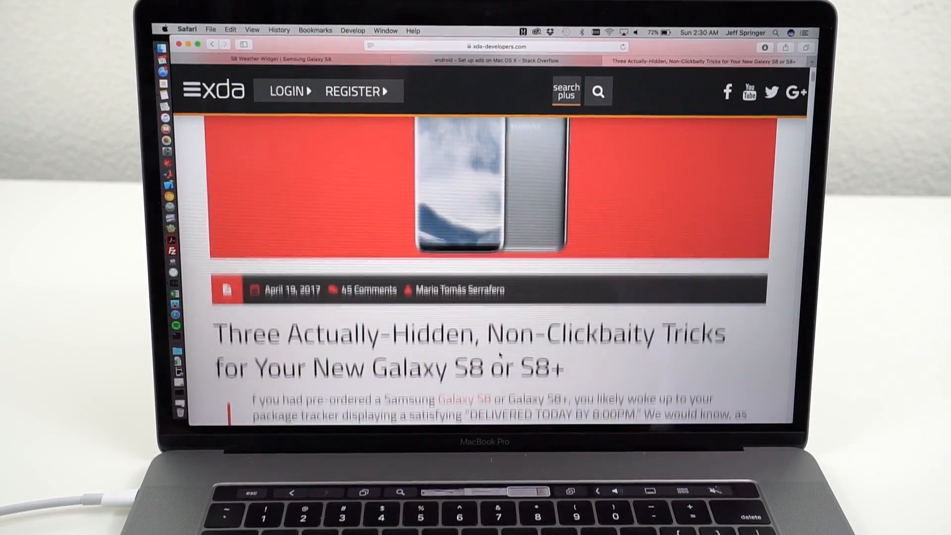
pyautogui.scroll(-3)
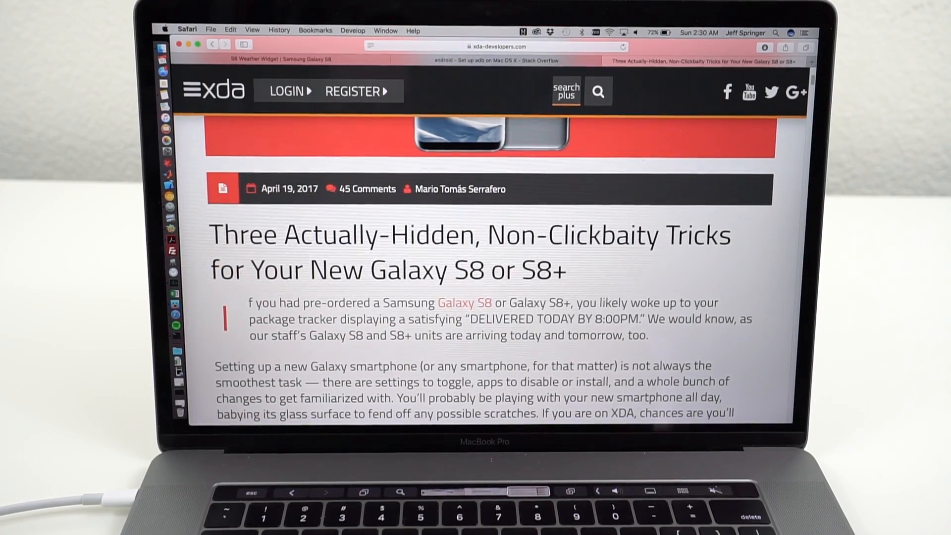
pyautogui.scroll(-3)
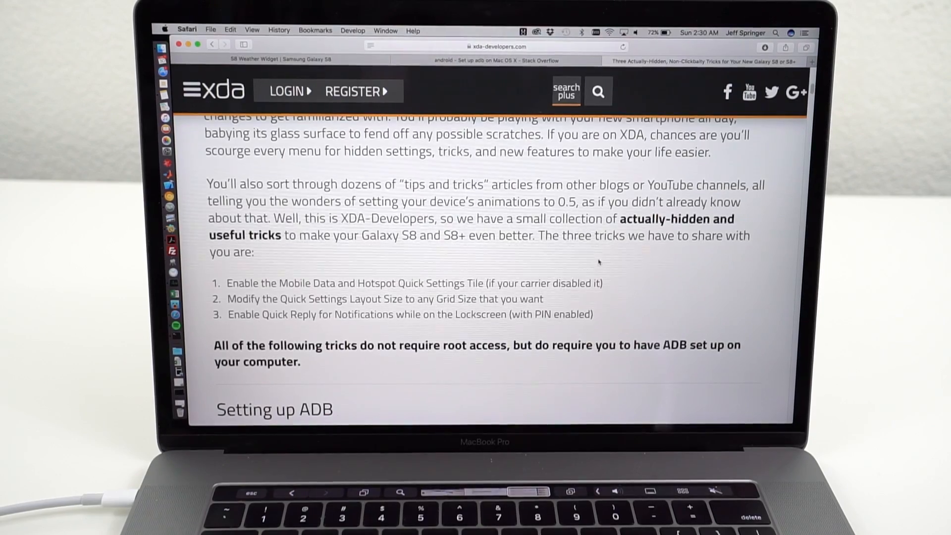
pyautogui.scroll(-3)
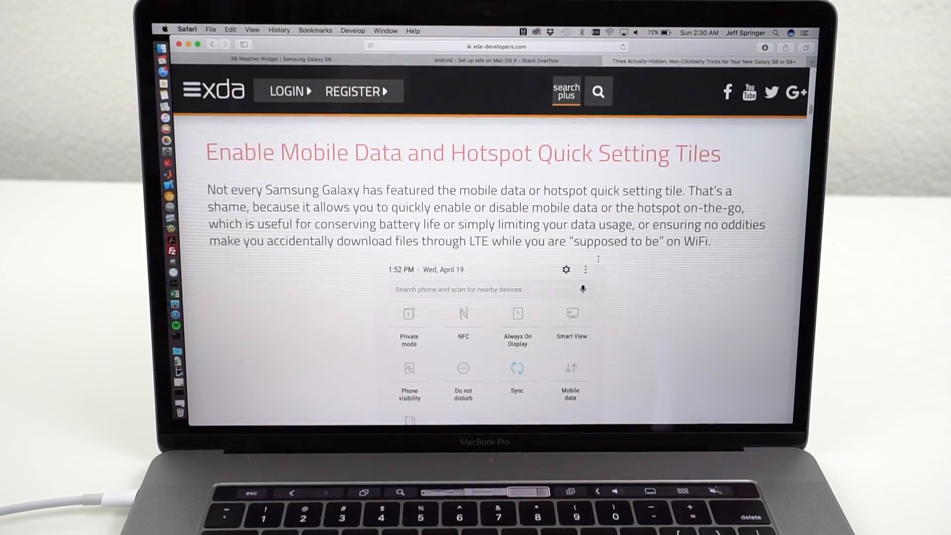
pyautogui.scroll(-3)
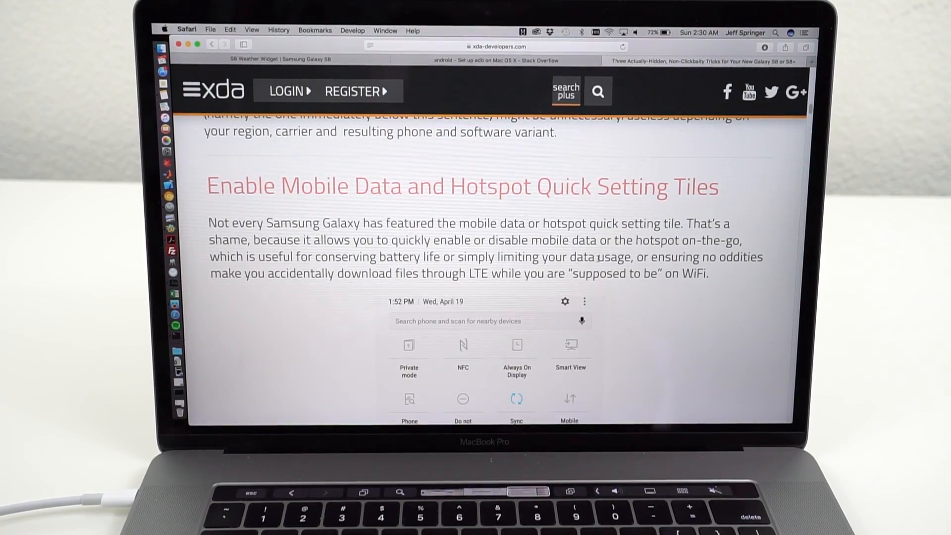
pyautogui.scroll(-3)
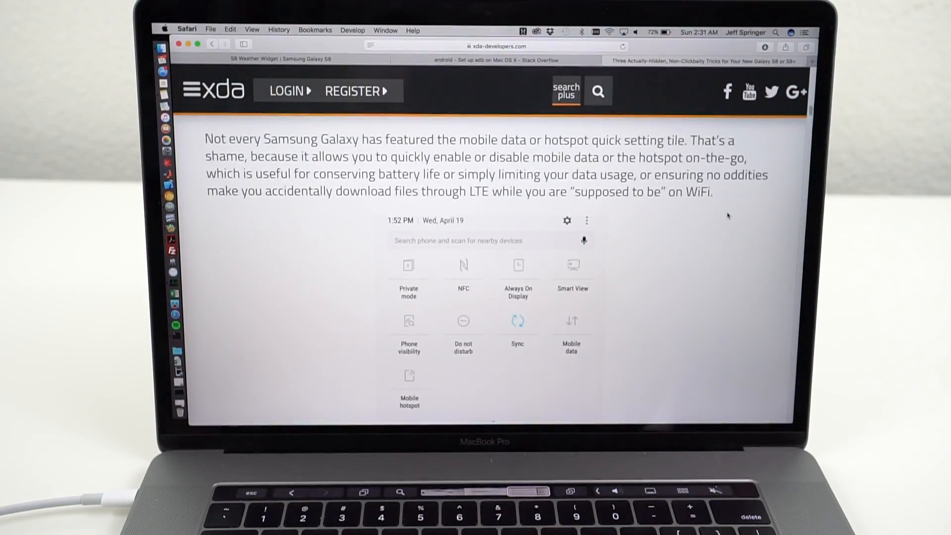
# Step: Review the Modify Quick Settings Layout Size section, then switch to the Stack Overflow adb setup tab
pyautogui.scroll(-3)
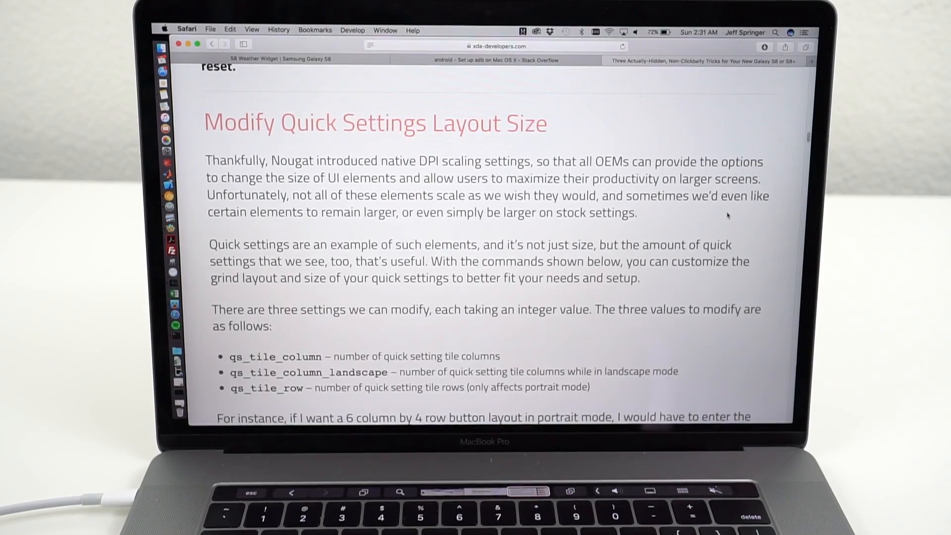
pyautogui.moveTo(492, 153)
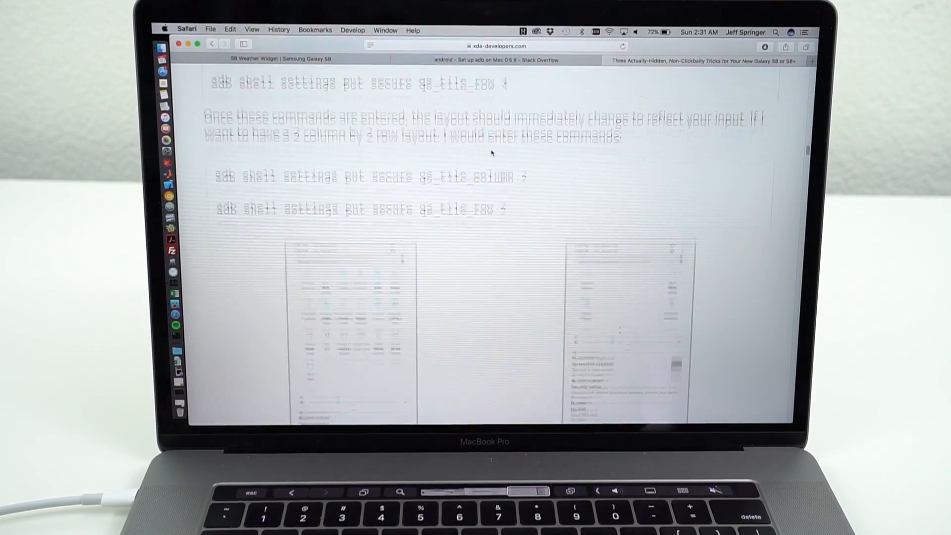
pyautogui.scroll(-3)
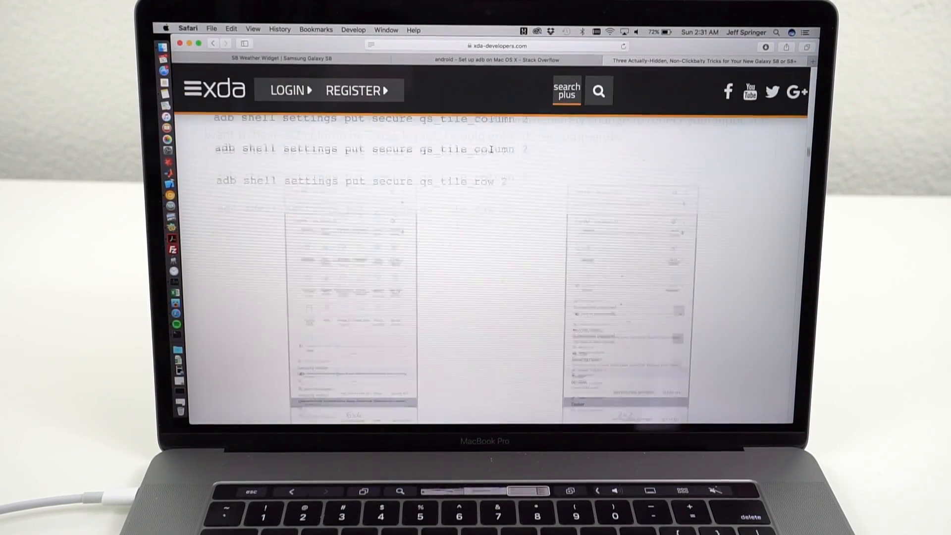
pyautogui.scroll(3)
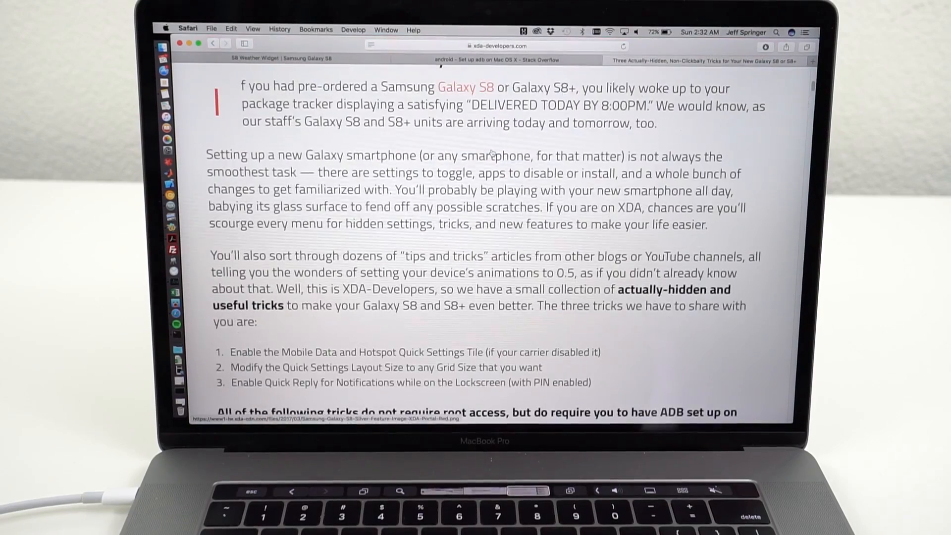
pyautogui.scroll(-3)
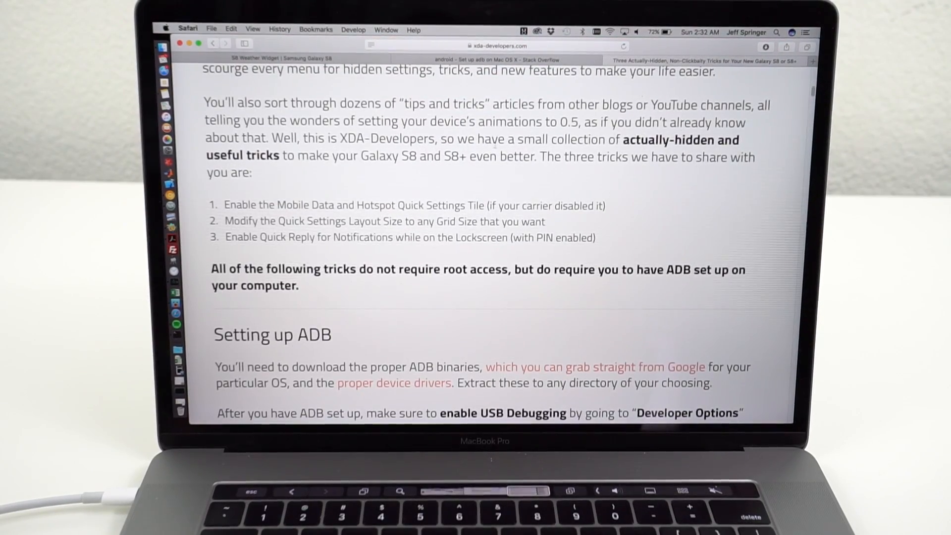
pyautogui.scroll(3)
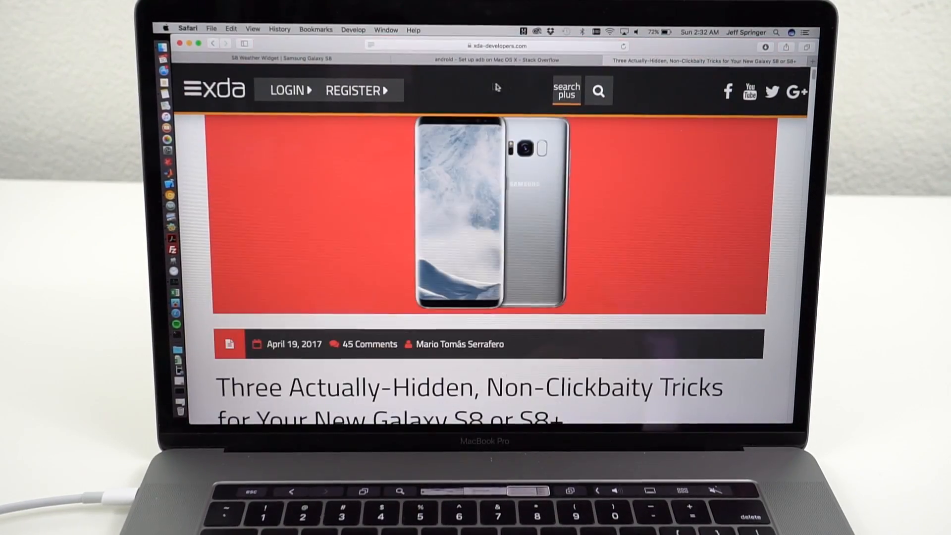
pyautogui.click(512, 59)
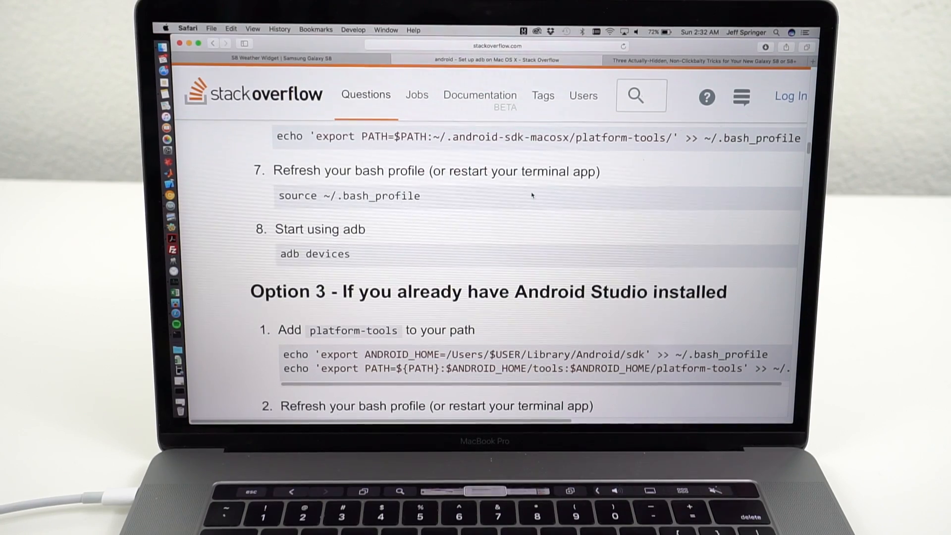
pyautogui.moveTo(566, 306)
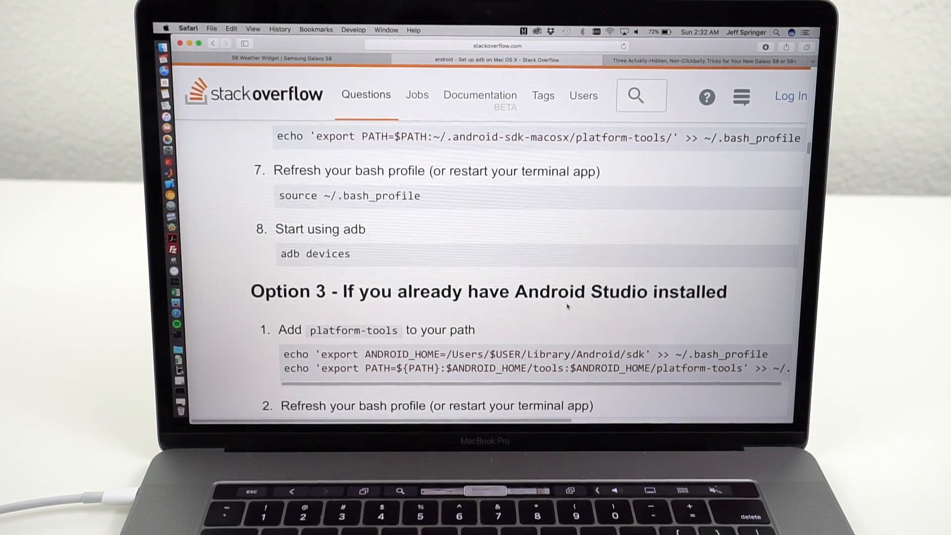
# Step: Scroll the Stack Overflow answer to the Android Studio 'Start using adb' step
pyautogui.scroll(-3)
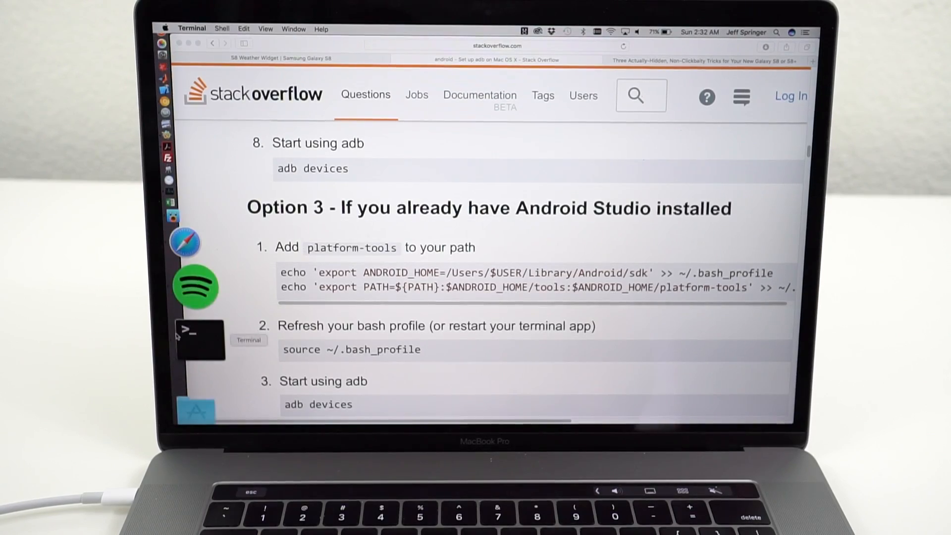
# Step: Run adb in Terminal to print its help text, confirming adb is installed
pyautogui.write('ad')
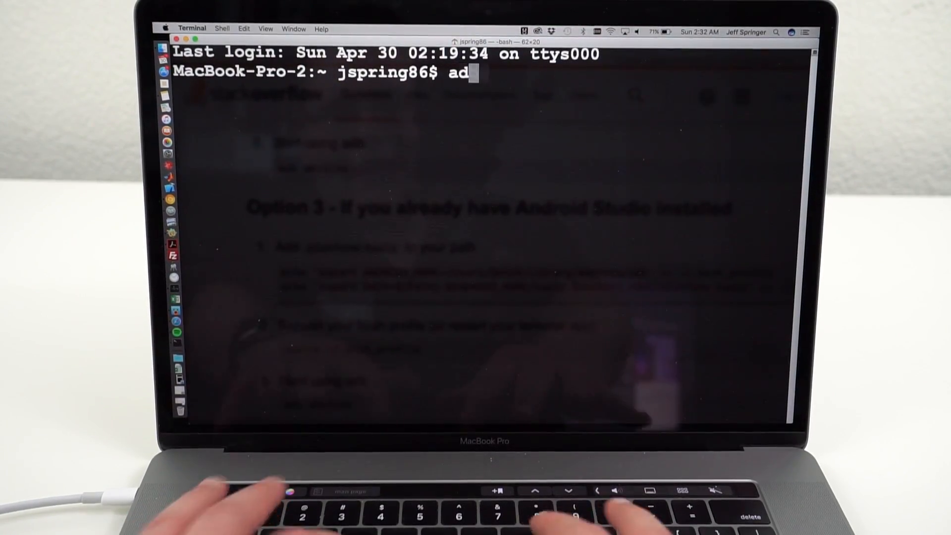
pyautogui.write('b')
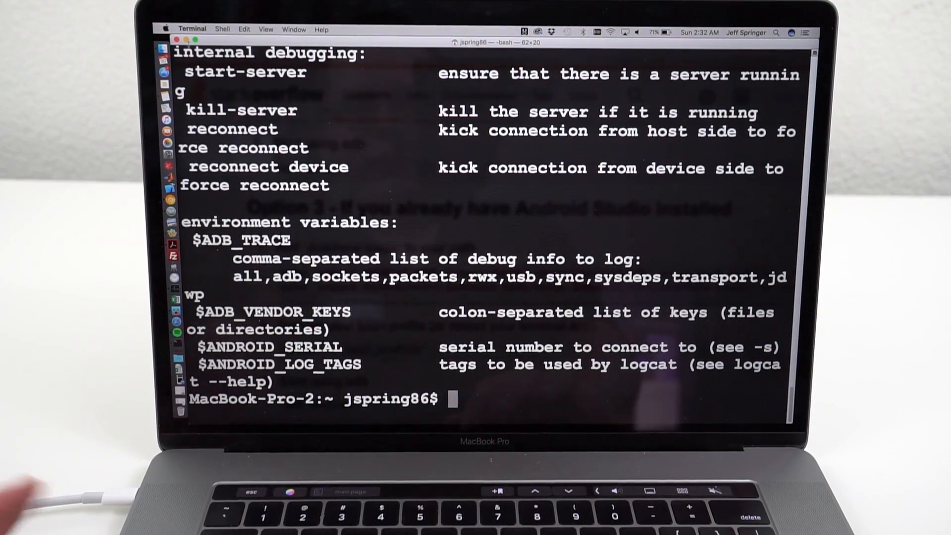
pyautogui.write('ad')
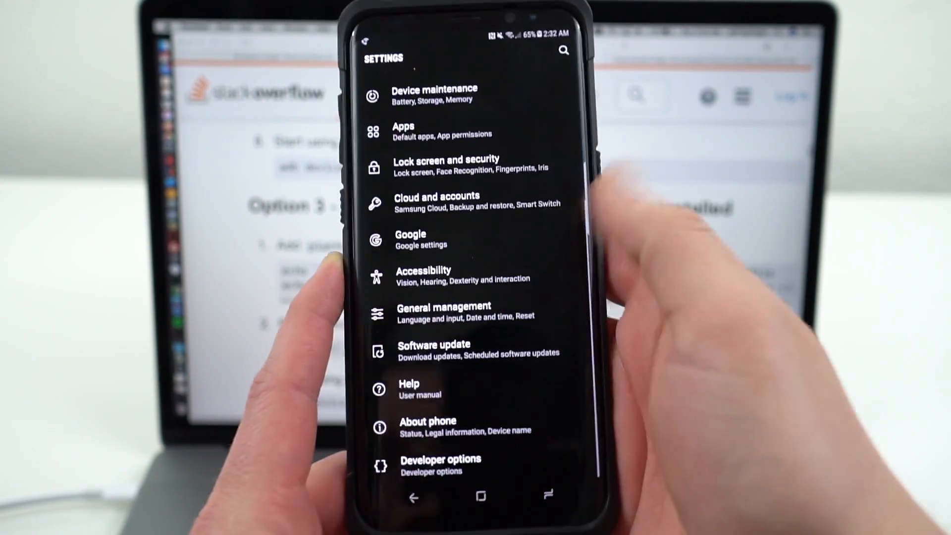
# Step: Scroll the phone's Settings list to reveal Developer options at the bottom
pyautogui.click(440, 464)
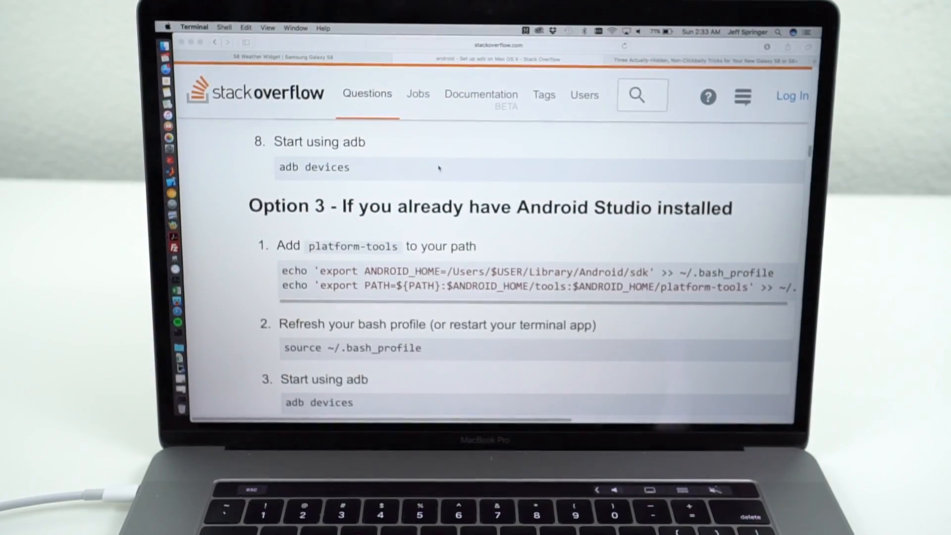
# Step: Switch from Stack Overflow to the XDA article's quick settings tiles section
pyautogui.scroll(-3)
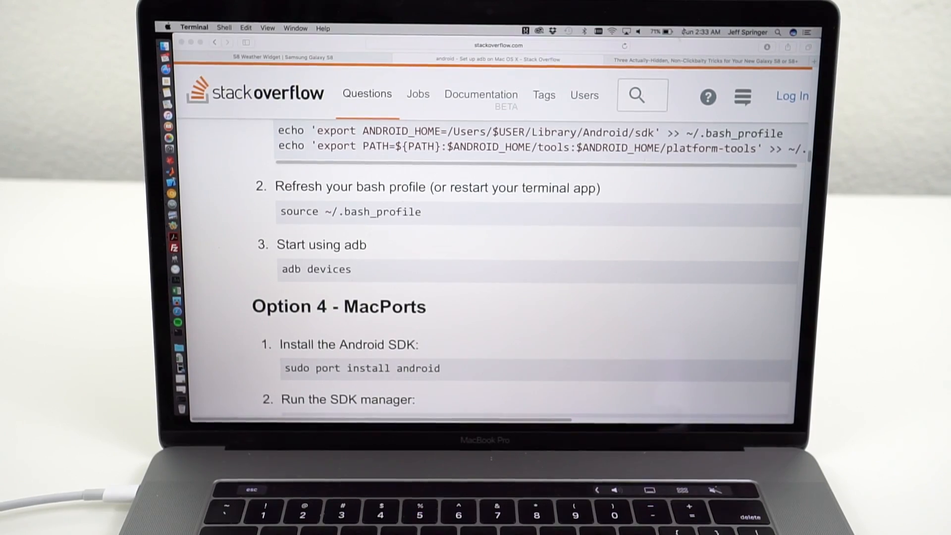
pyautogui.click(704, 61)
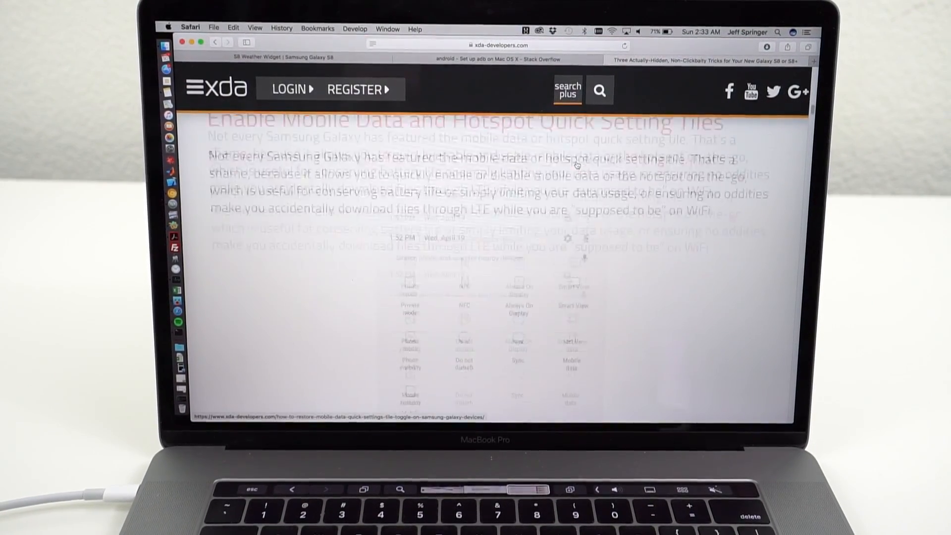
pyautogui.scroll(-3)
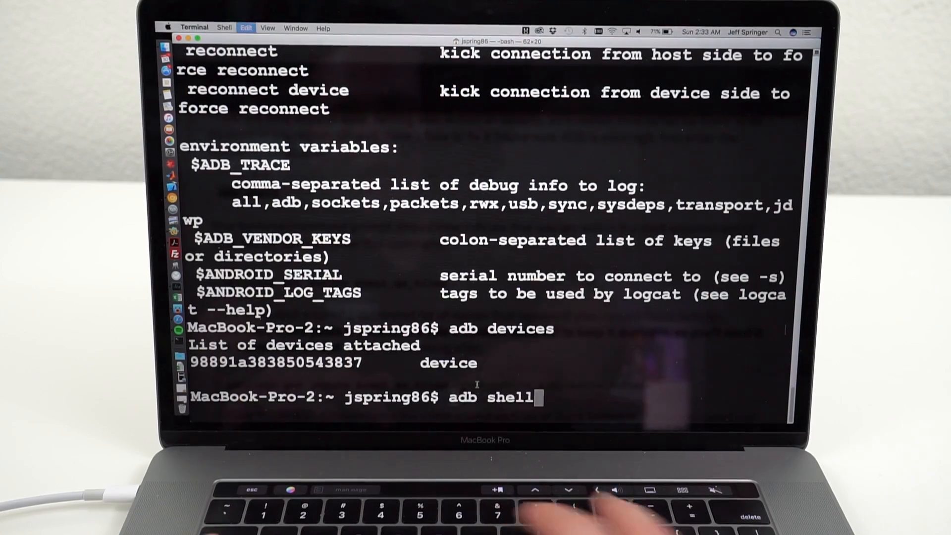
# Step: Open adb shell on the phone and run settings get secure sysui_qs_tiles
pyautogui.press('Return')
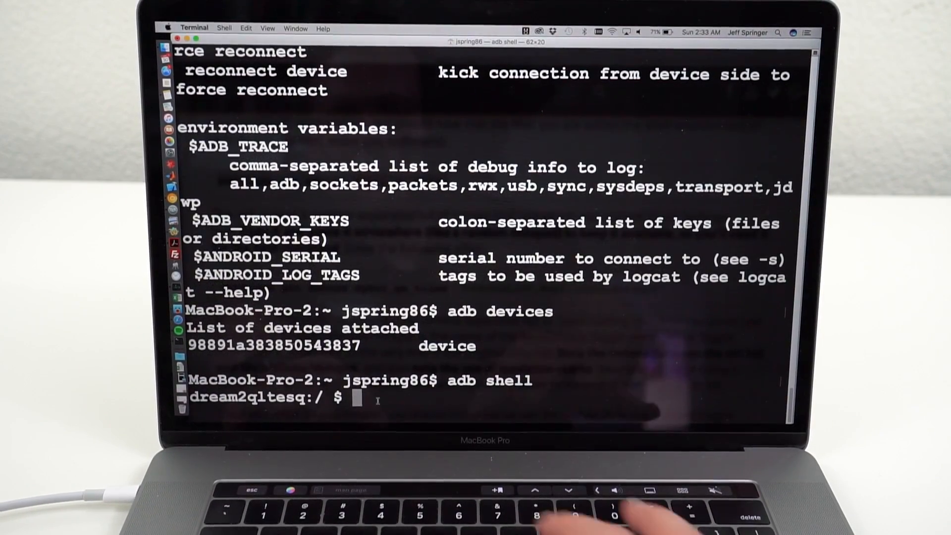
pyautogui.write('settings get secure sysui_qs_tiles')
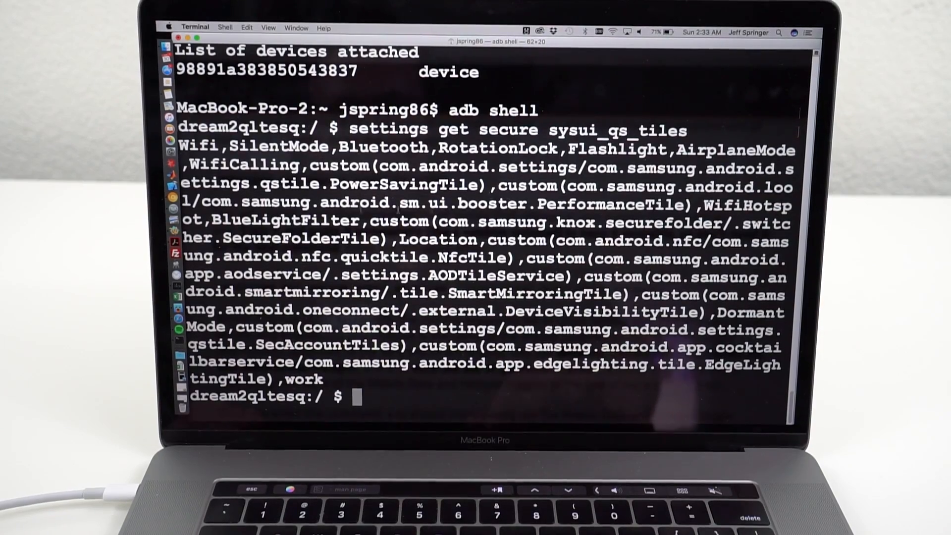
# Step: Run settings put with the existing tile list plus MobileData and Hotspot in place of YOUROLD
pyautogui.moveTo(181, 146); pyautogui.dragTo(309, 220)
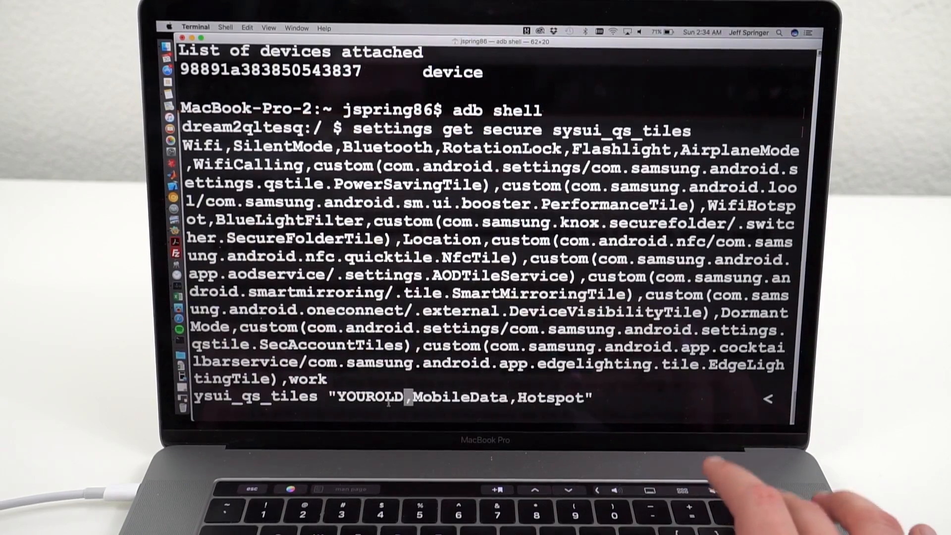
pyautogui.press('backspace')
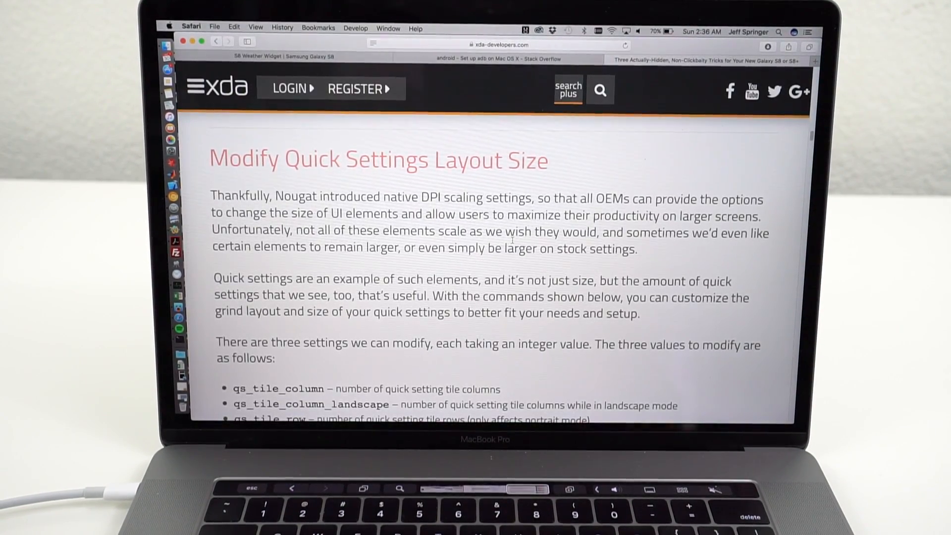
# Step: Copy the qs_tile_column command from the Modify Quick Settings Layout Size section
pyautogui.scroll(-3)
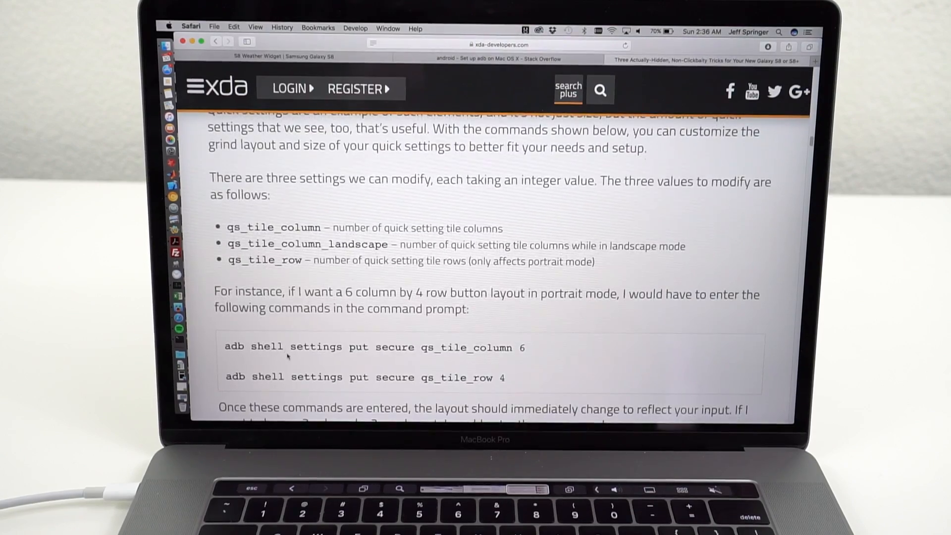
pyautogui.scroll(-3)
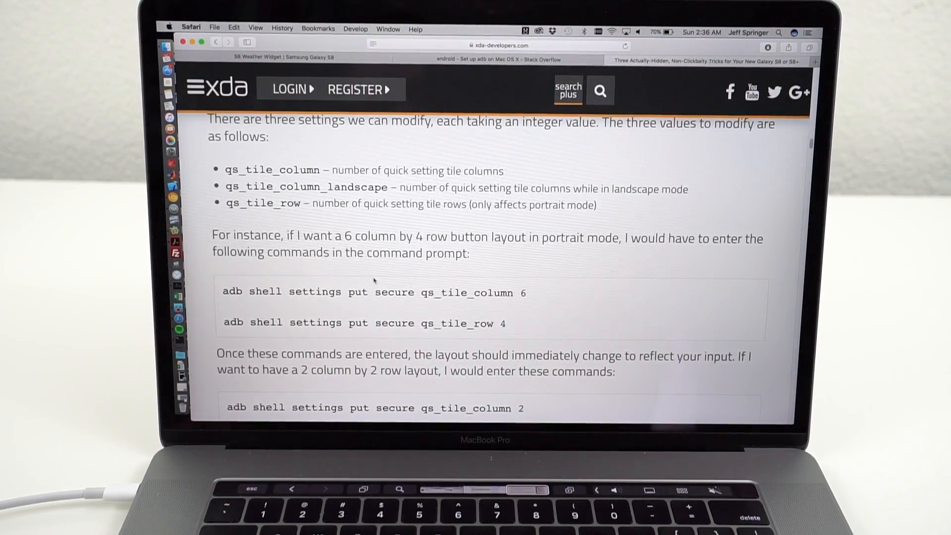
pyautogui.moveTo(282, 300)
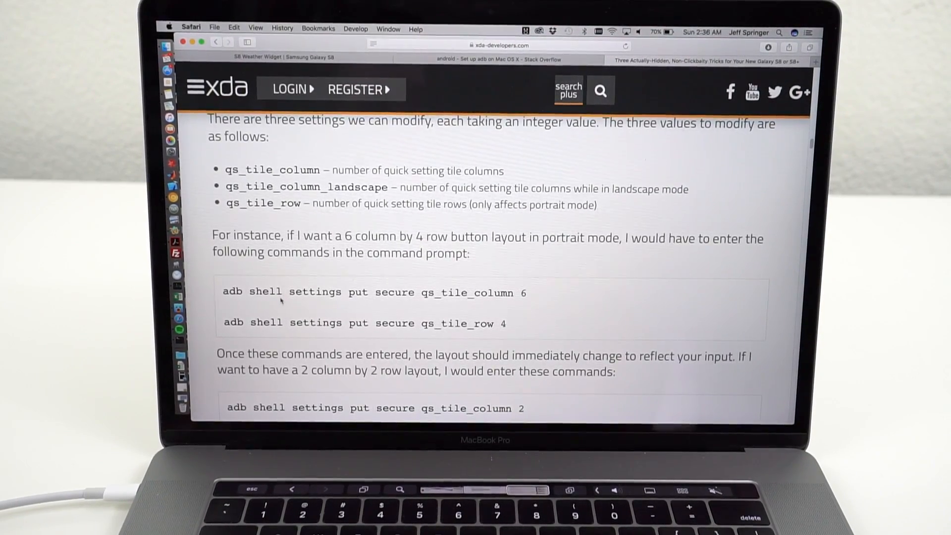
pyautogui.moveTo(288, 292); pyautogui.dragTo(523, 292)
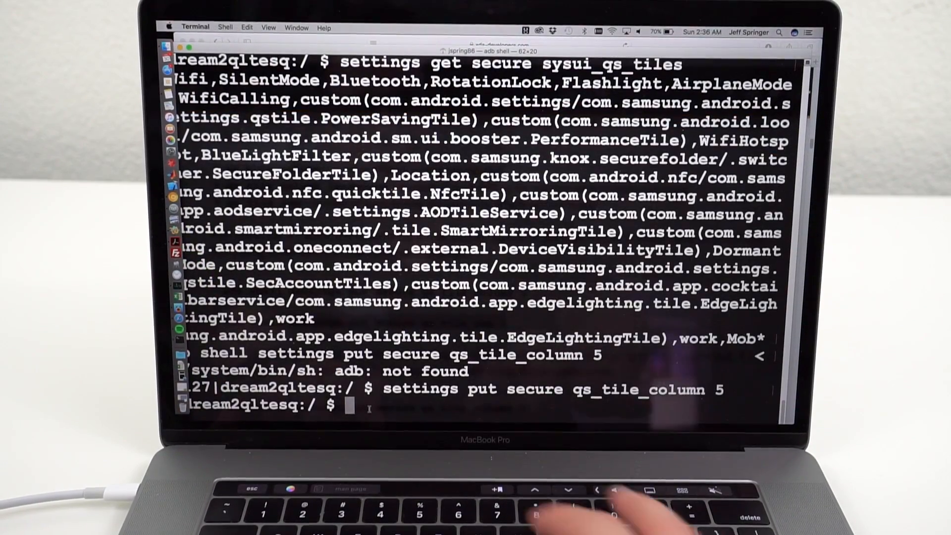
# Step: Run settings put secure qs_tile_row 4 after setting qs_tile_column 5
pyautogui.write('settings put secure qs_tile_row 4')
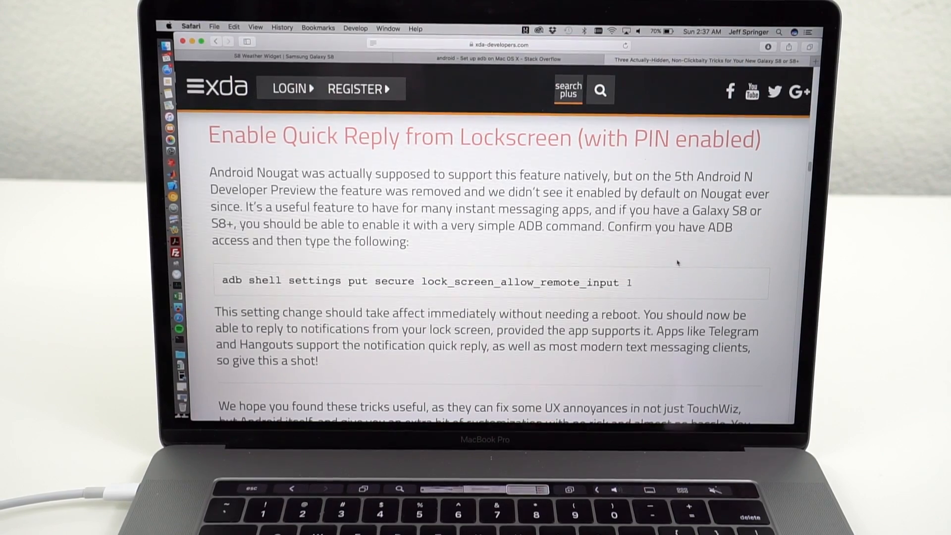
# Step: Copy the lock_screen_allow_remote_input command from the Enable Quick Reply from Lockscreen section
pyautogui.moveTo(245, 281); pyautogui.dragTo(632, 281)
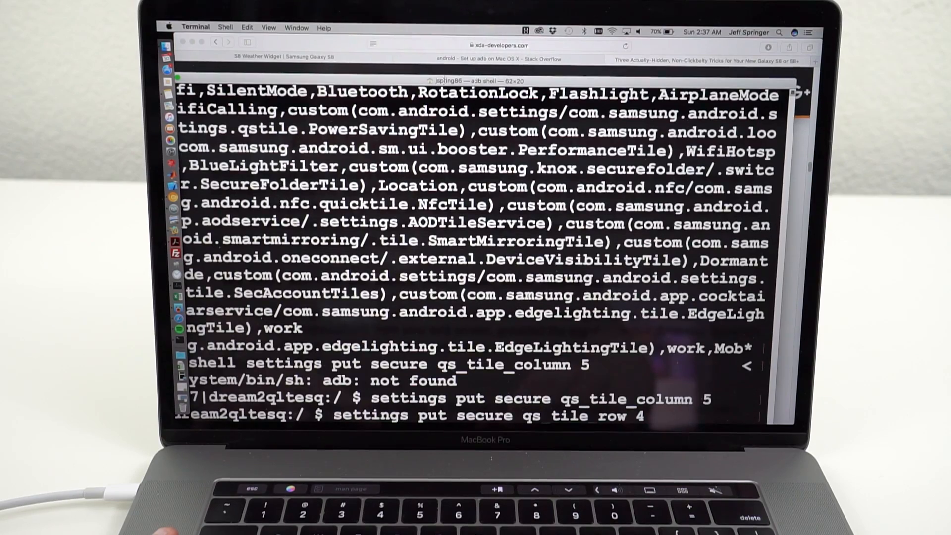
# Step: Run settings put secure lock_screen_allow_remote_input 1 in the adb shell
pyautogui.write('settings put secure lock_screen_allow_remote_input 1')
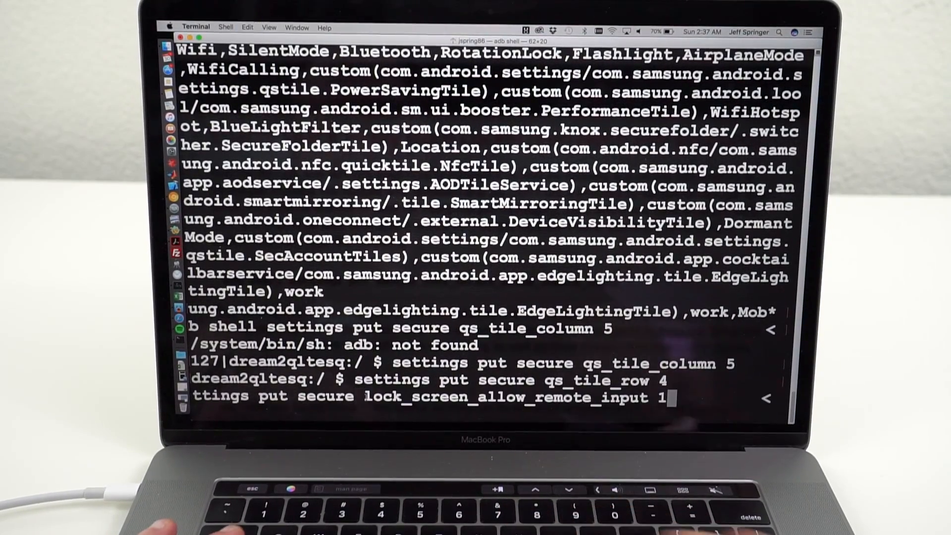
pyautogui.press('enter')
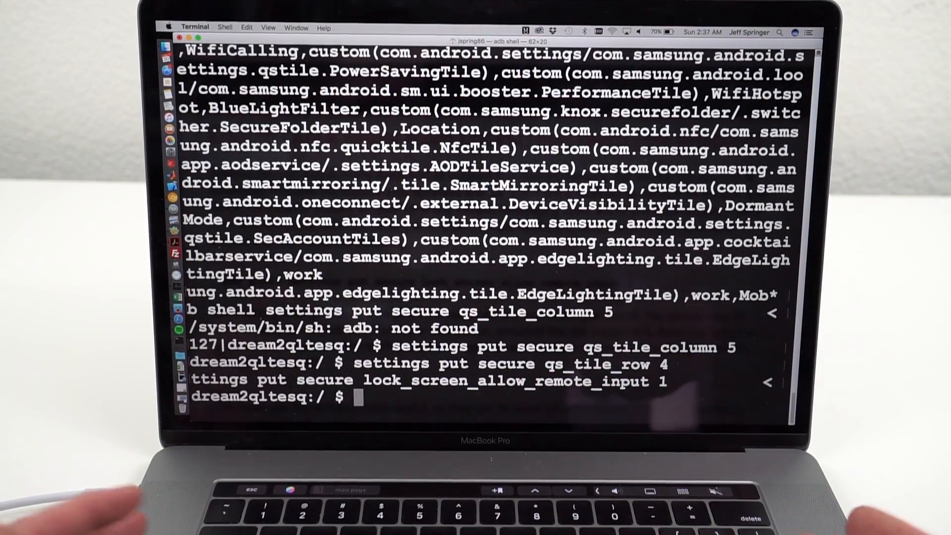